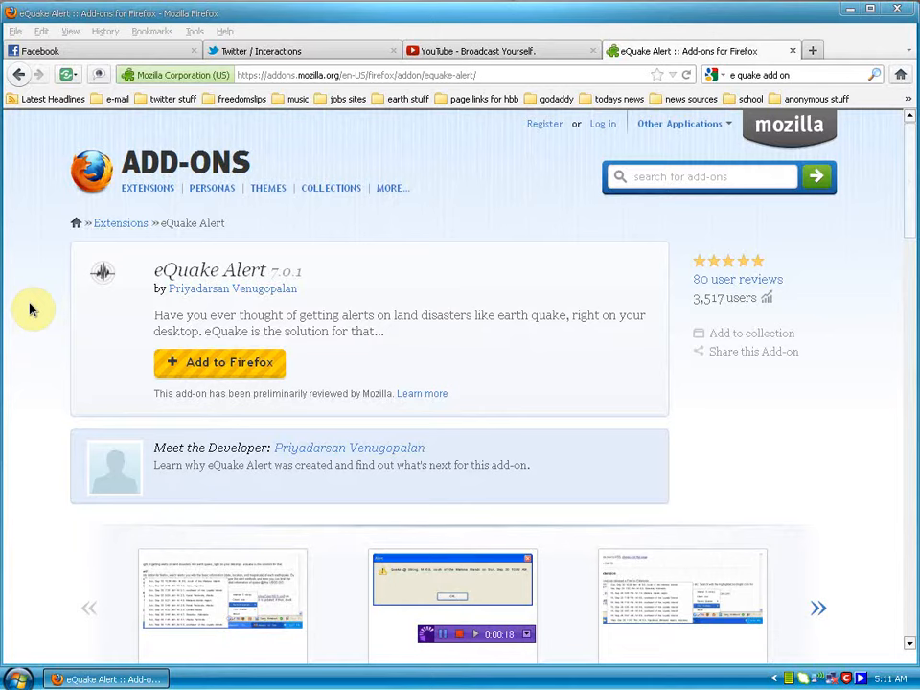
{"action": "mouse_move", "coordinate": [49, 242]}
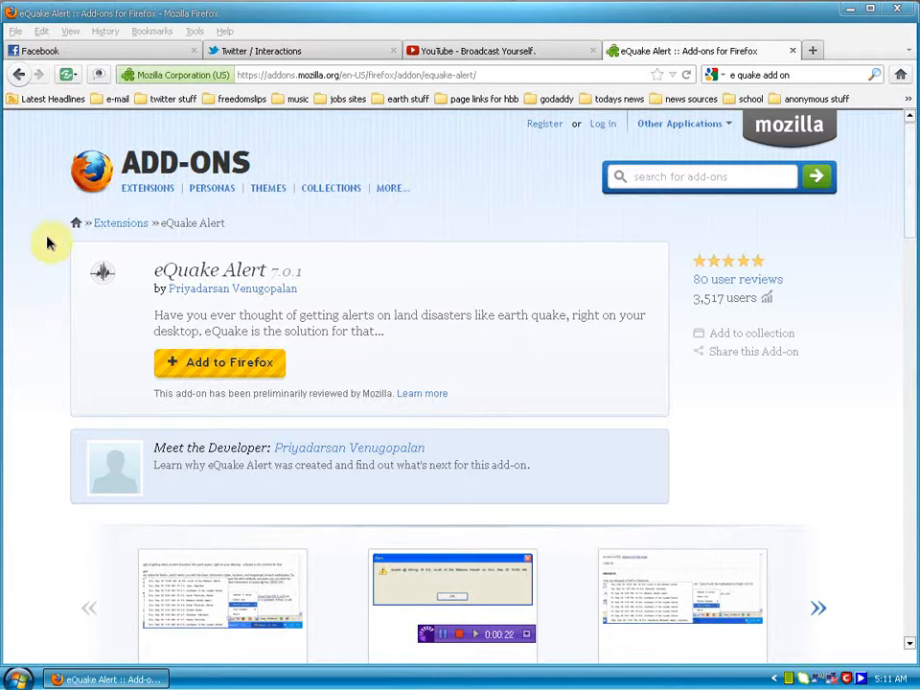
{"action": "mouse_move", "coordinate": [195, 31]}
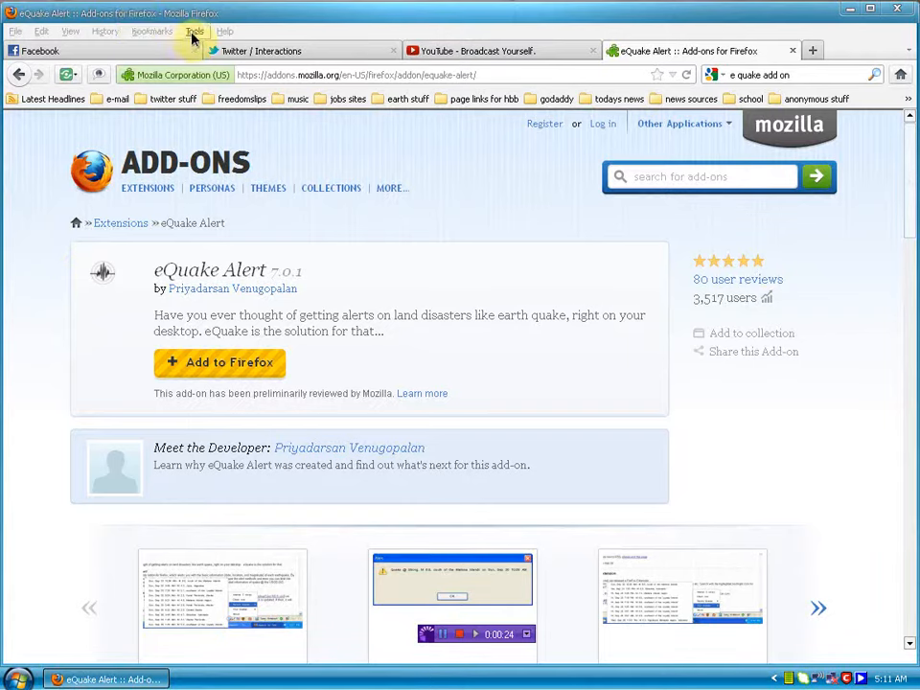
{"action": "mouse_move", "coordinate": [208, 65]}
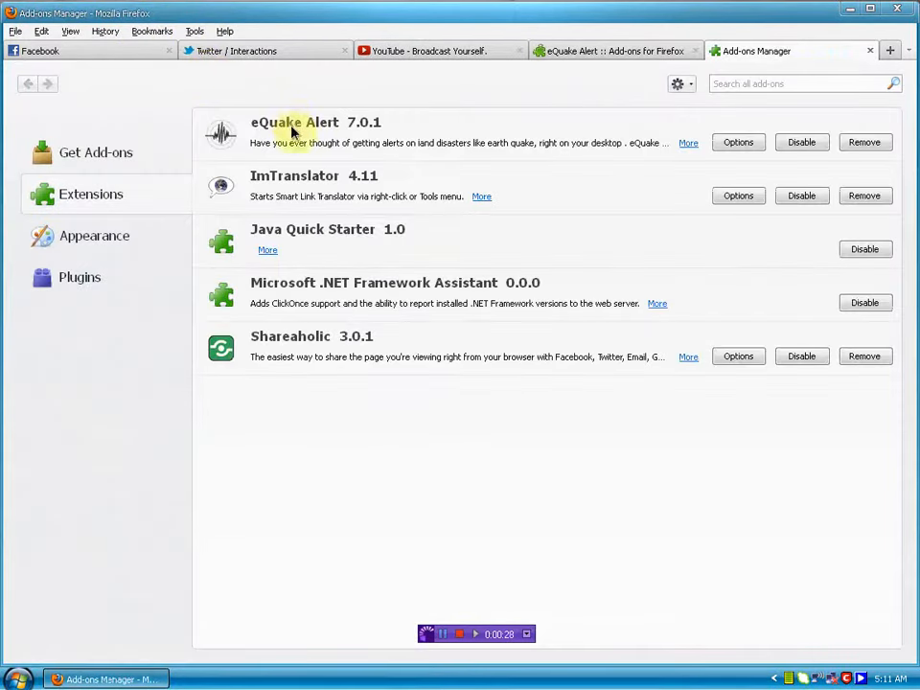
{"action": "mouse_move", "coordinate": [909, 154]}
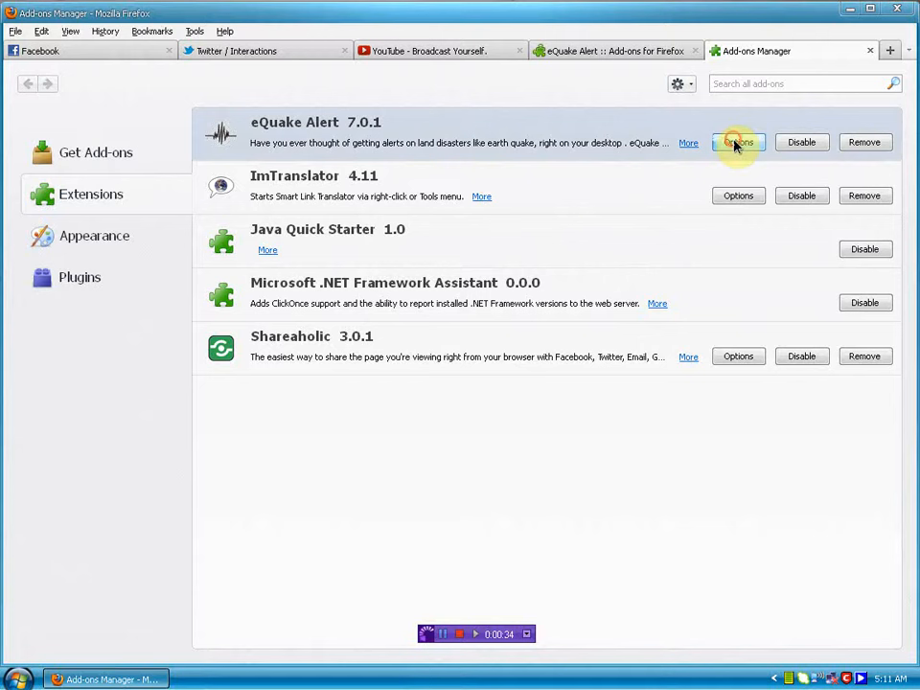
Review eQuake Alert's General and Geomap options, close them unchanged, and return to its add-on page.
{"action": "left_click", "coordinate": [737, 142]}
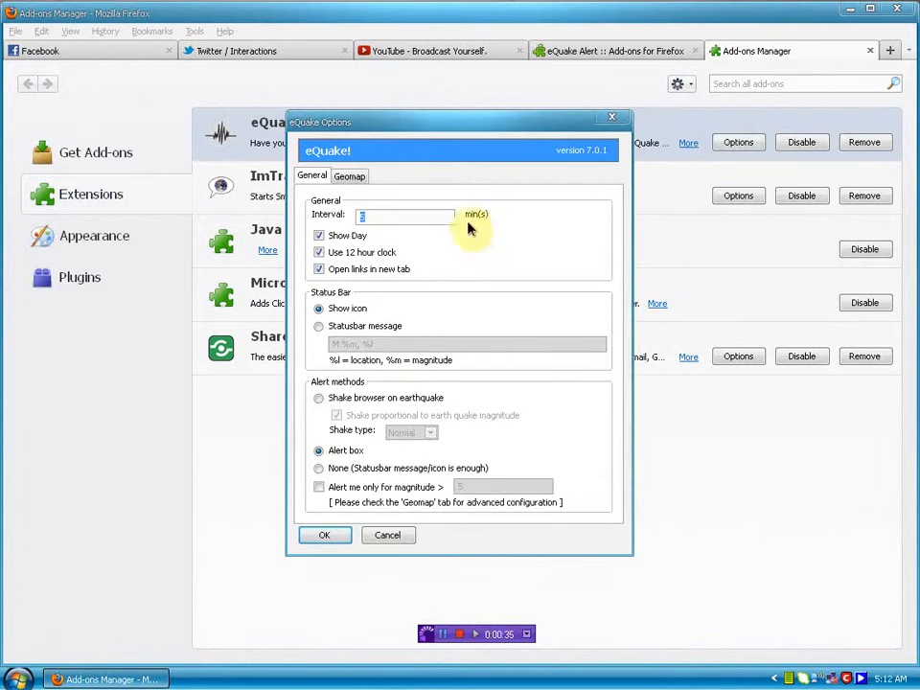
{"action": "mouse_move", "coordinate": [295, 467]}
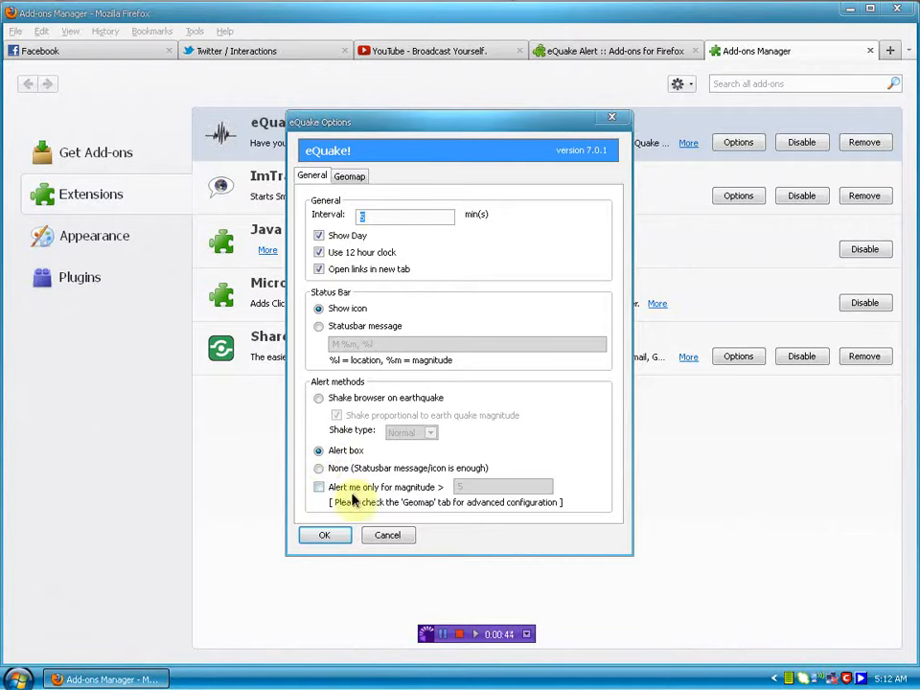
{"action": "left_click", "coordinate": [349, 177]}
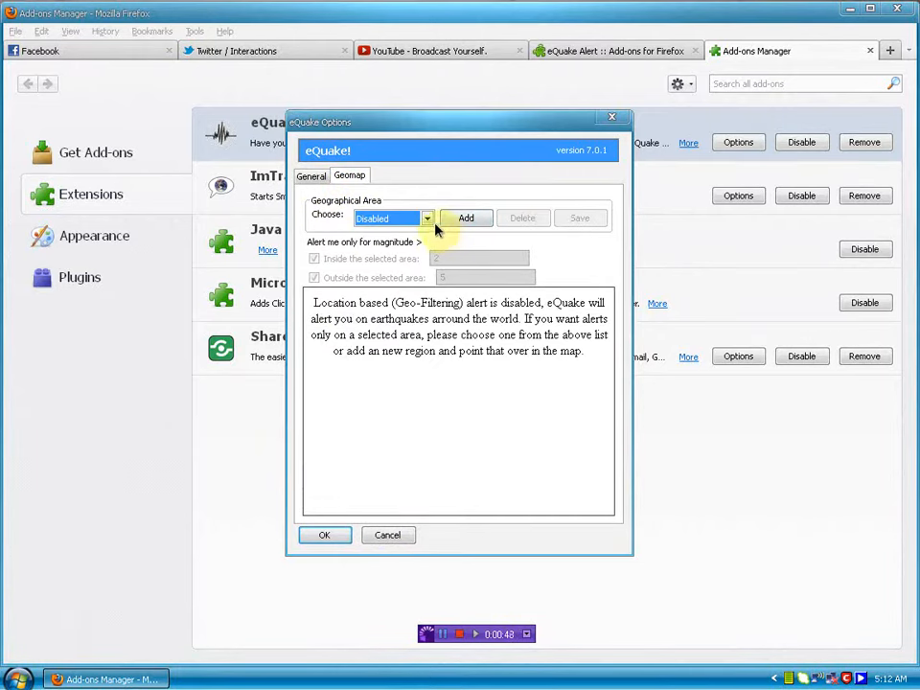
{"action": "mouse_move", "coordinate": [417, 420]}
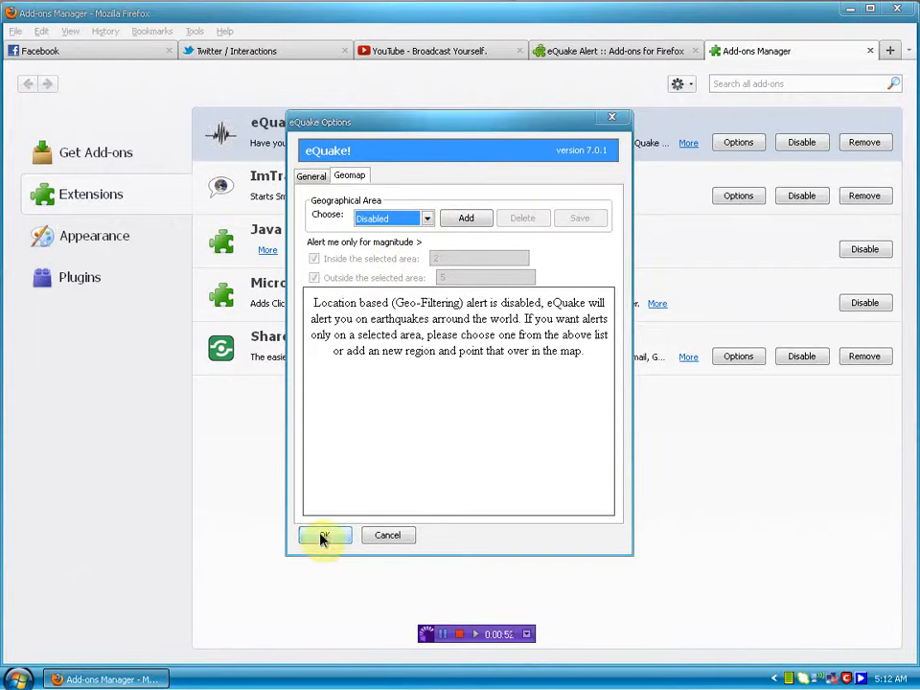
{"action": "left_click", "coordinate": [324, 535]}
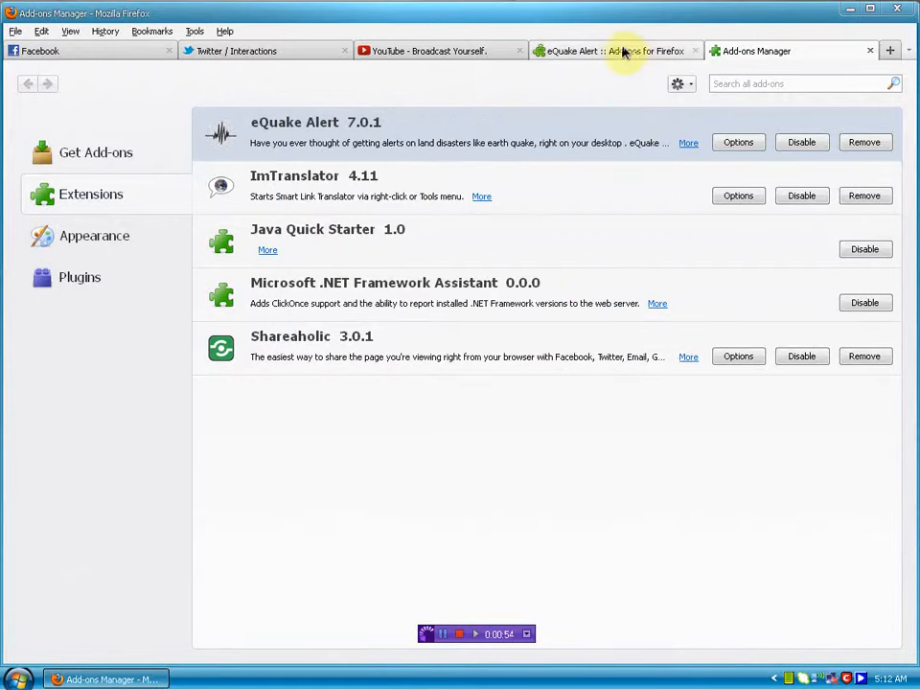
{"action": "left_click", "coordinate": [613, 50]}
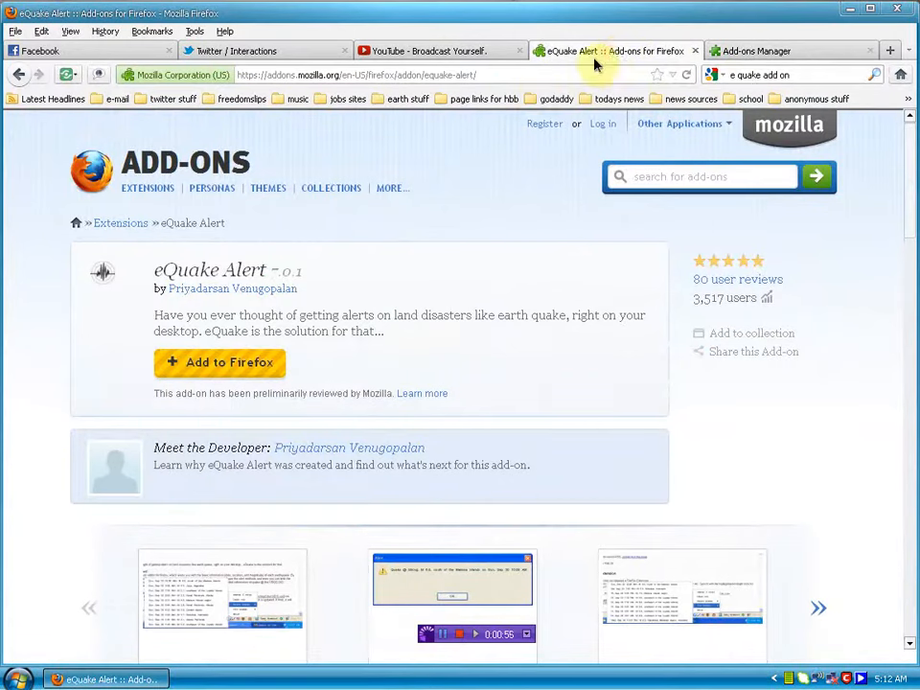
{"action": "mouse_move", "coordinate": [458, 221]}
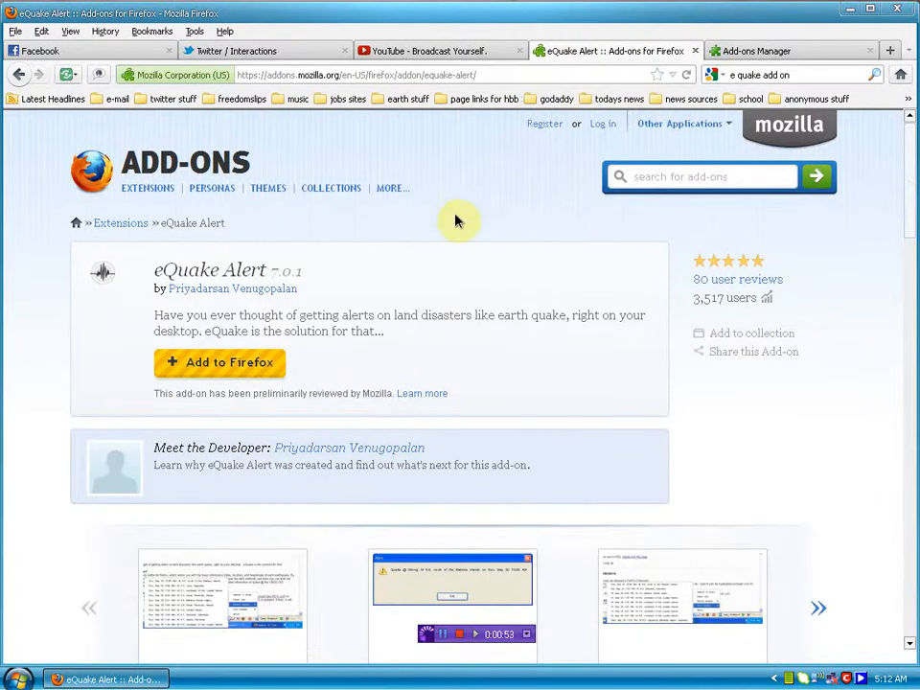